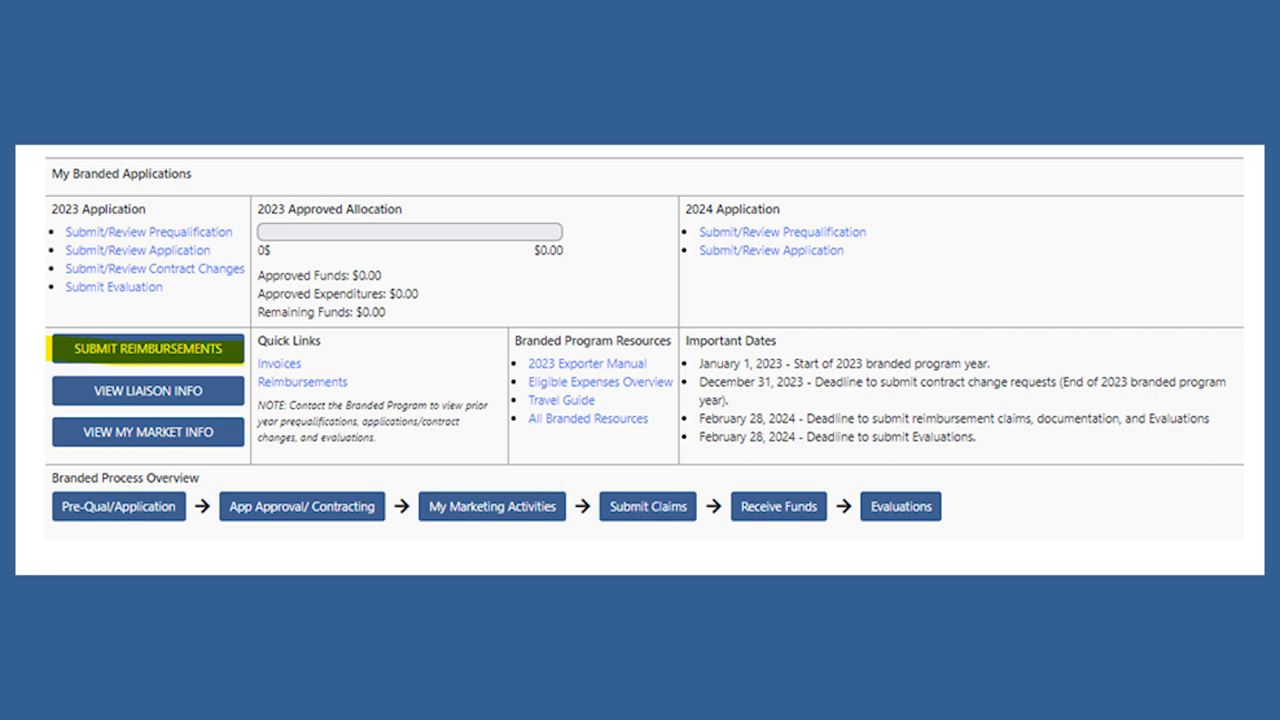
Step: Open the Add Reimbursement dialog from the Branded Program dashboard's SUBMIT REIMBURSEMENTS button
{"action": "left_click", "coordinate": [147, 349]}
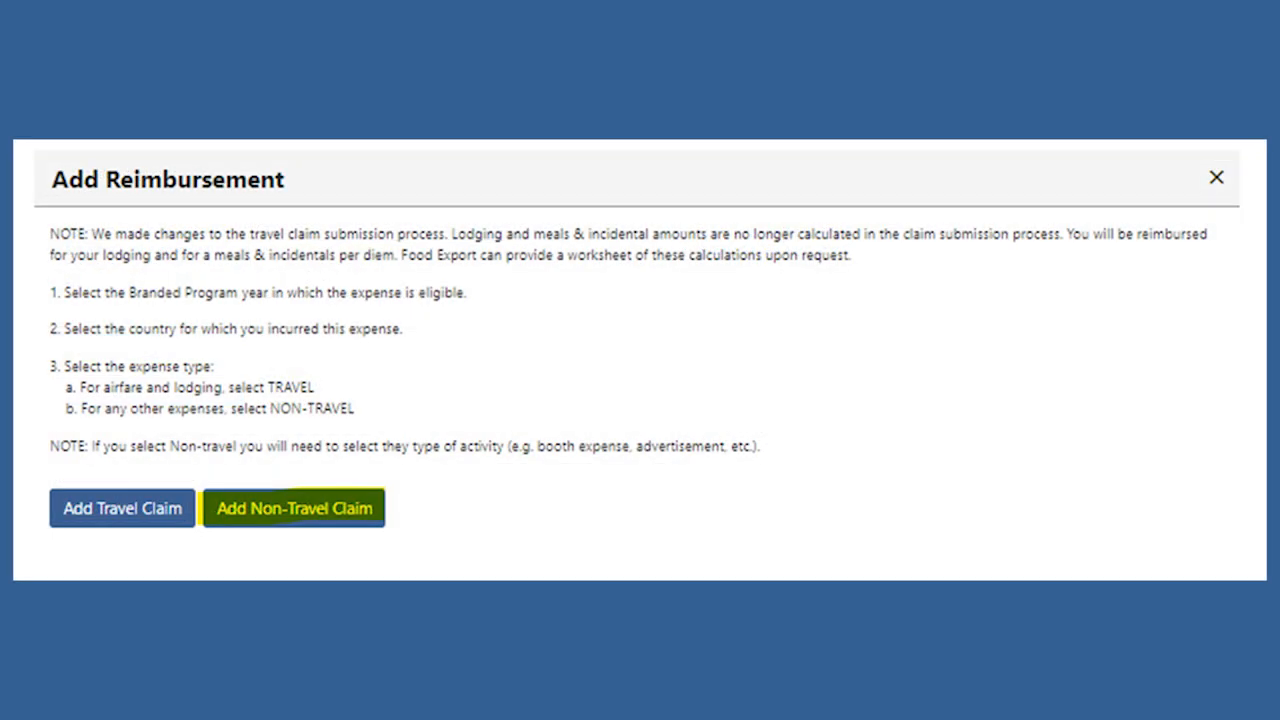
Step: Enter invoice details for the $2,500.00 IMEX Tradeshow booth claim and continue to documents
{"action": "left_click", "coordinate": [293, 508]}
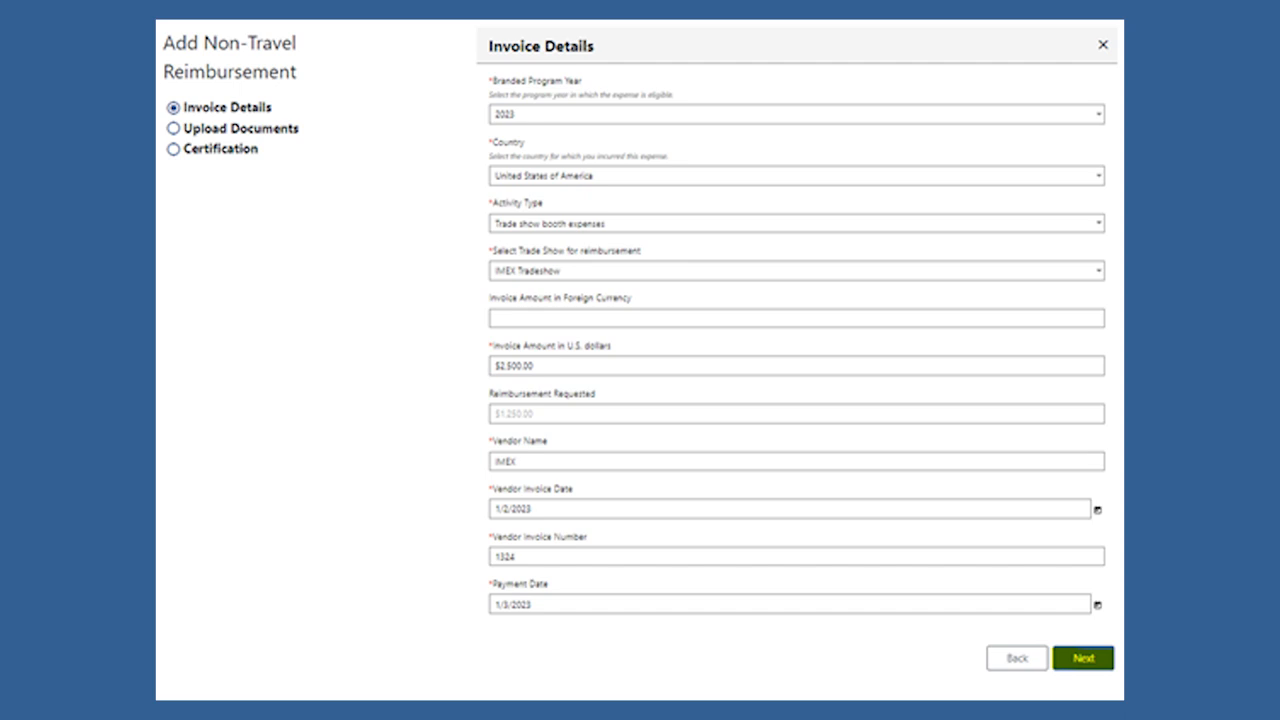
{"action": "left_click", "coordinate": [1083, 658]}
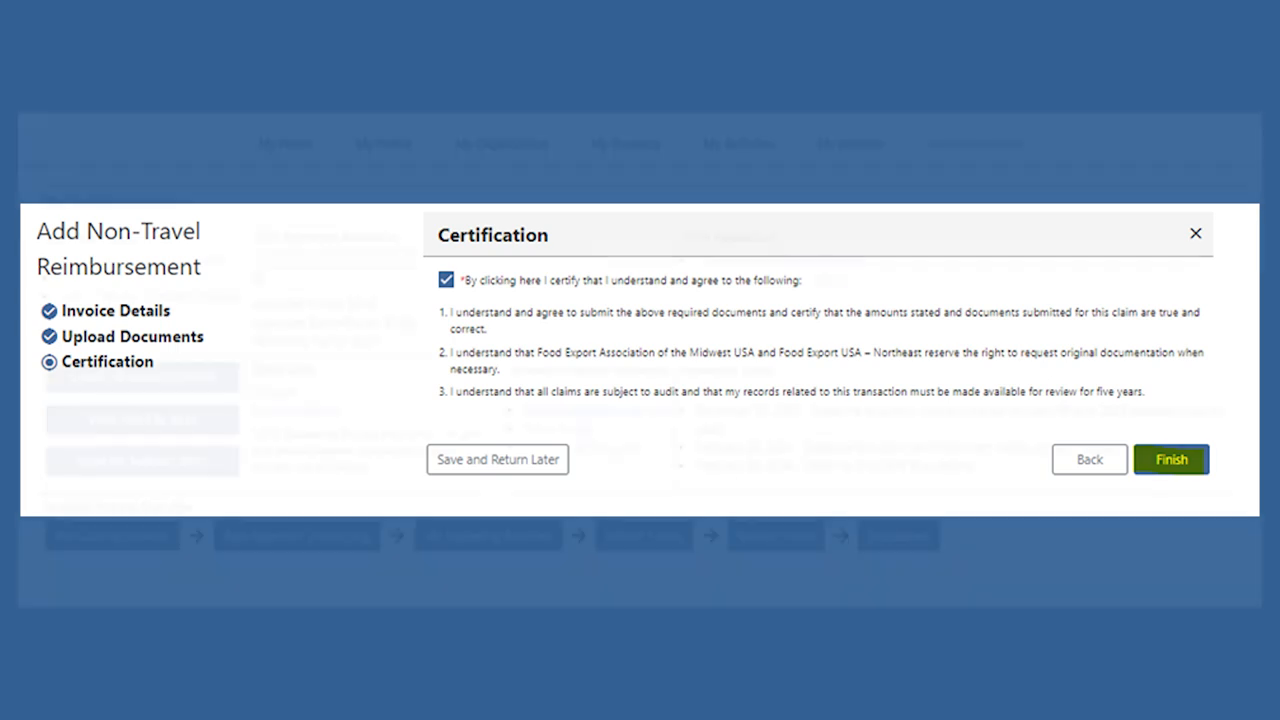
Step: Submit the certified IMEX booth reimbursement claim with Finish
{"action": "left_click", "coordinate": [1170, 459]}
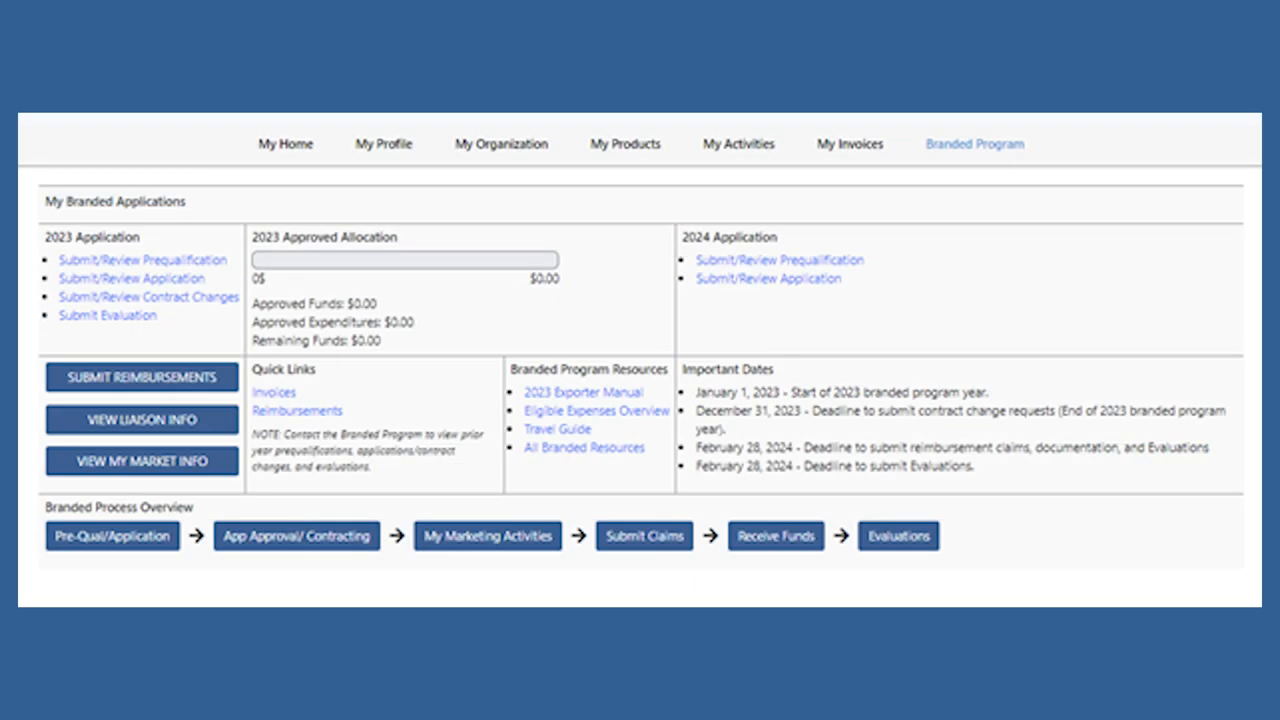